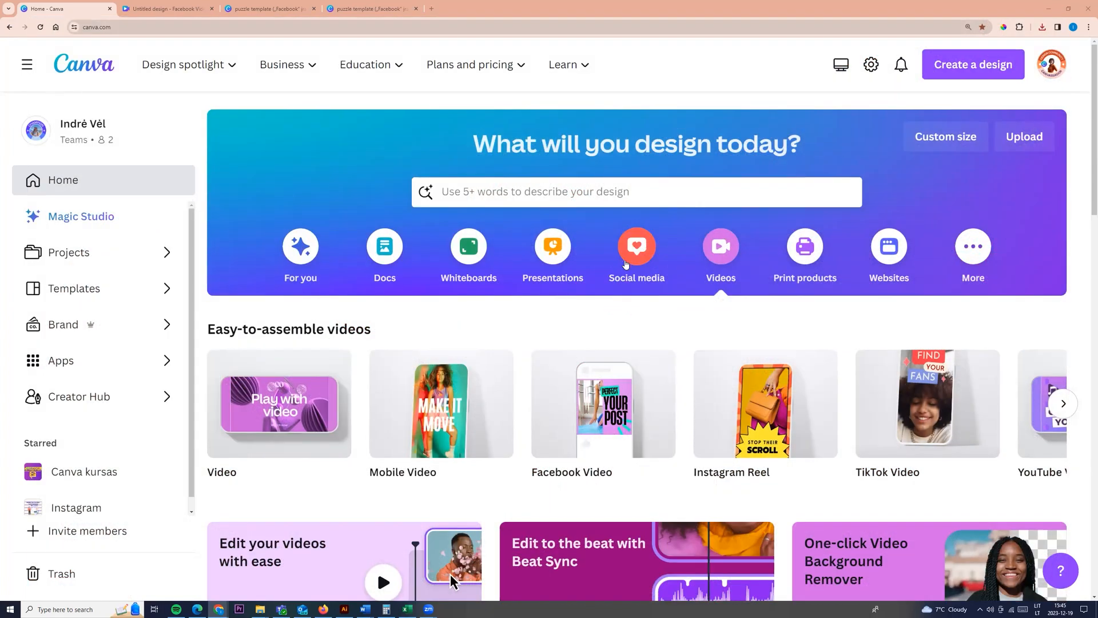
Step: Start a blank square Instagram Post design from the Social media category
{"action": "left_click", "coordinate": [636, 251]}
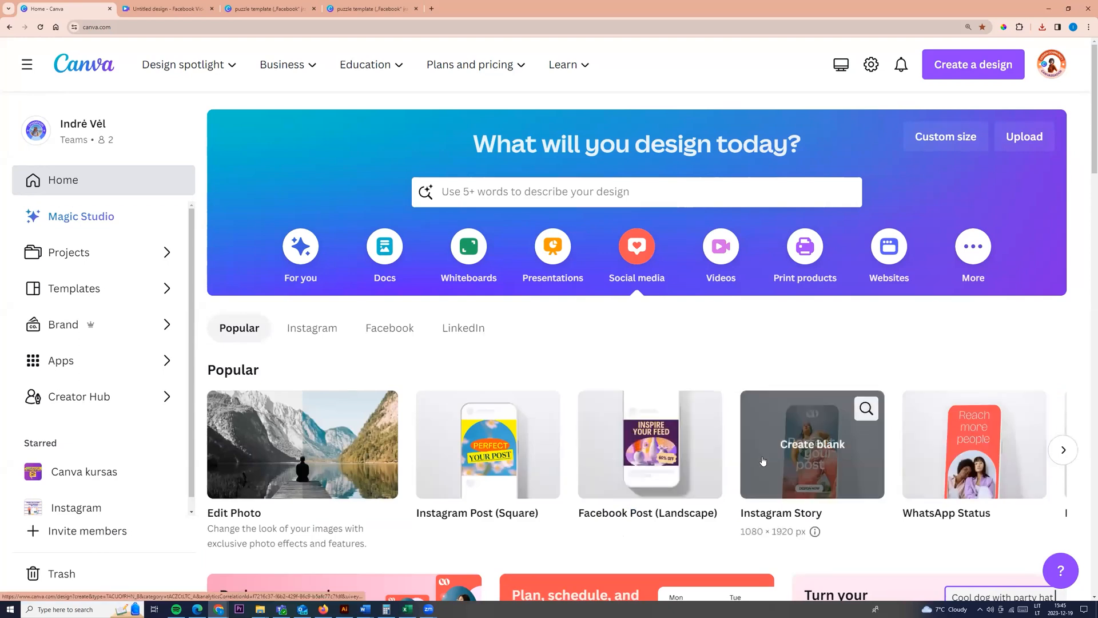
{"action": "mouse_move", "coordinate": [487, 444]}
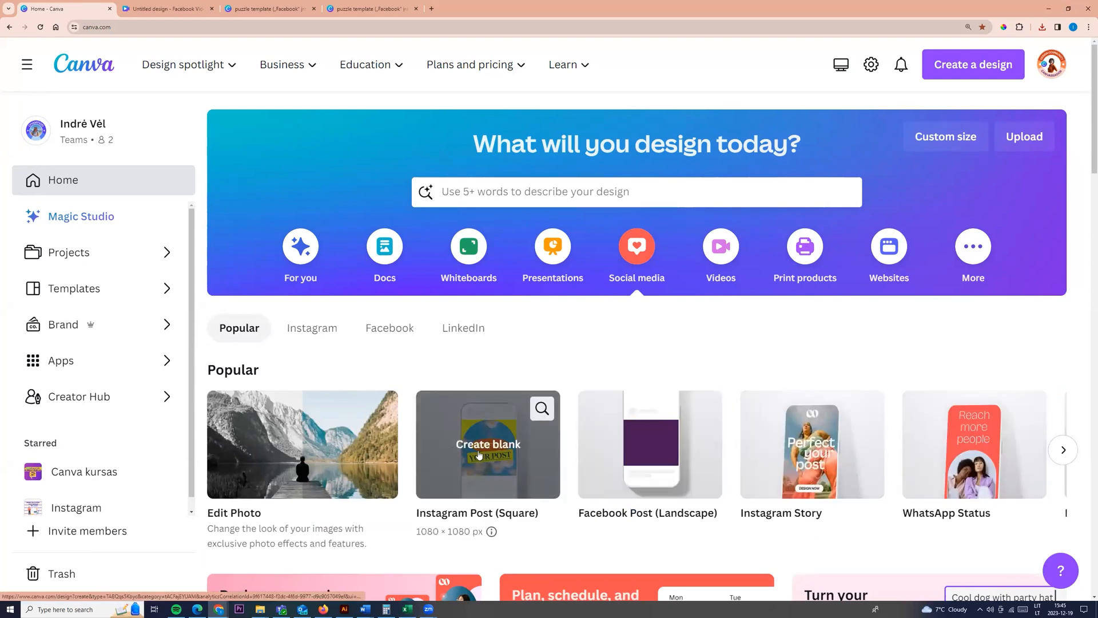
{"action": "left_click", "coordinate": [487, 444]}
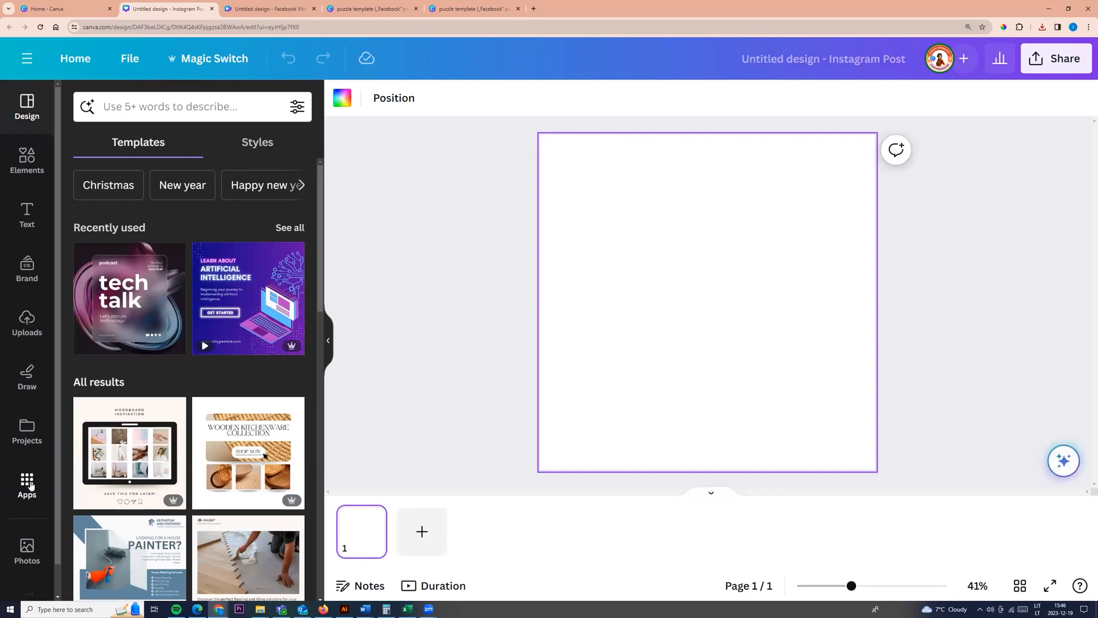
Step: Search the Apps panel for 'spee' and launch the SpeedPaint app in the design
{"action": "left_click", "coordinate": [26, 482]}
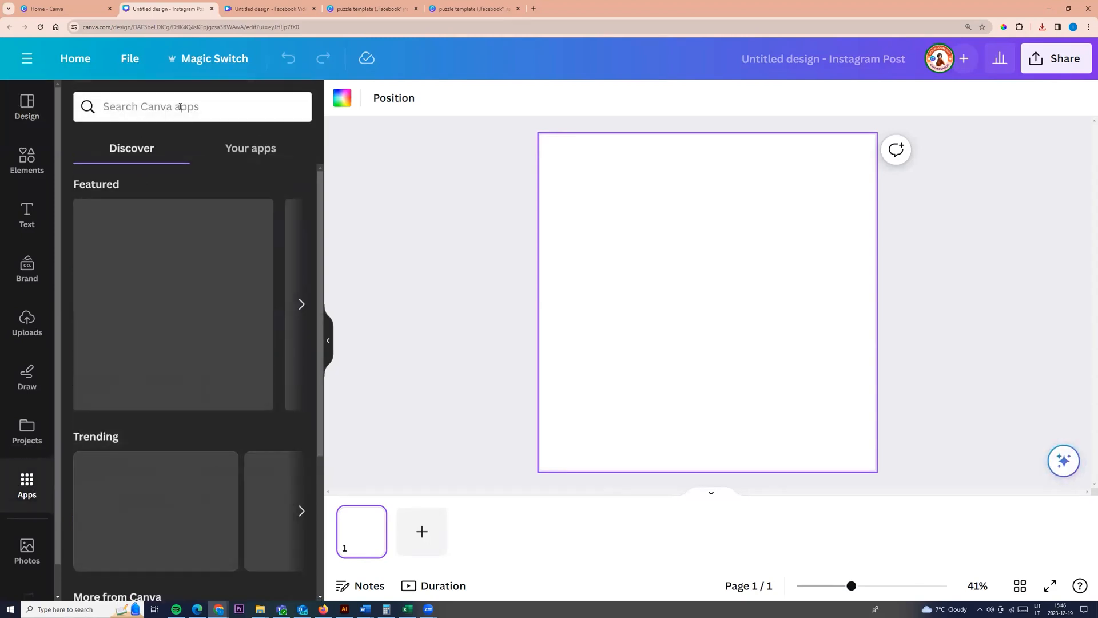
{"action": "type", "text": "speed paint"}
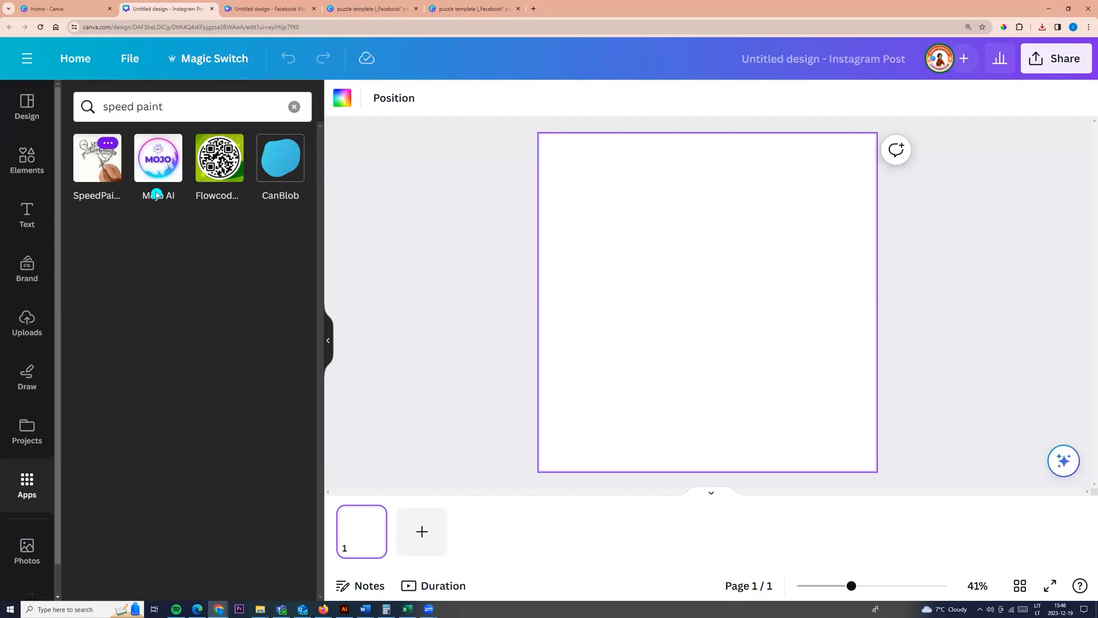
{"action": "left_click", "coordinate": [108, 144]}
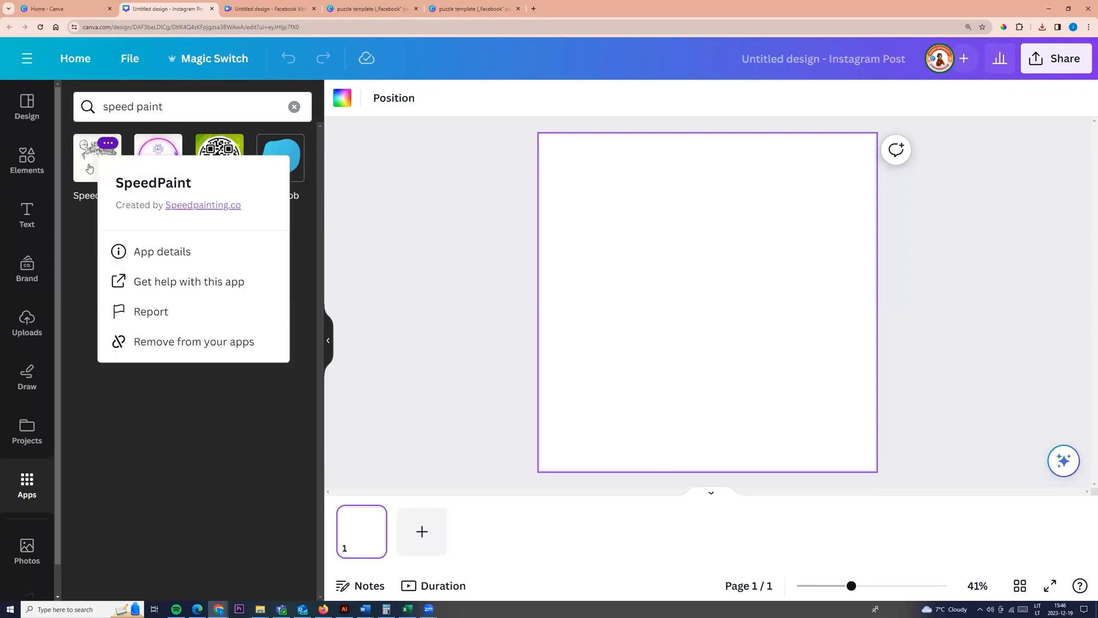
{"action": "left_click", "coordinate": [99, 155]}
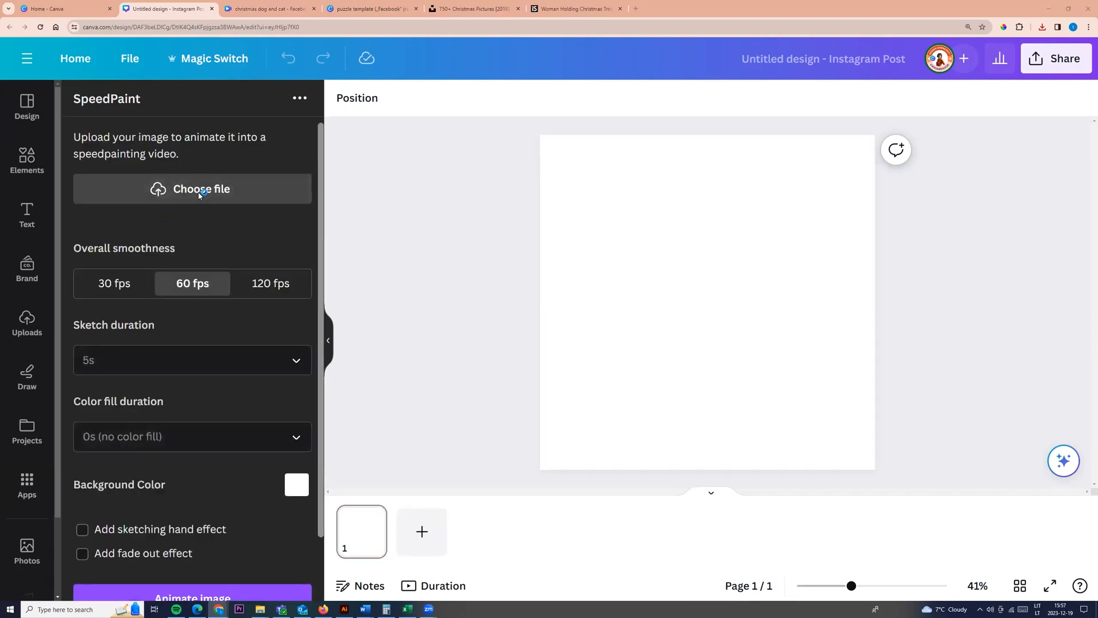
Step: Upload christmas dog and cat.png from Downloads as the SpeedPaint source image
{"action": "left_click", "coordinate": [201, 189]}
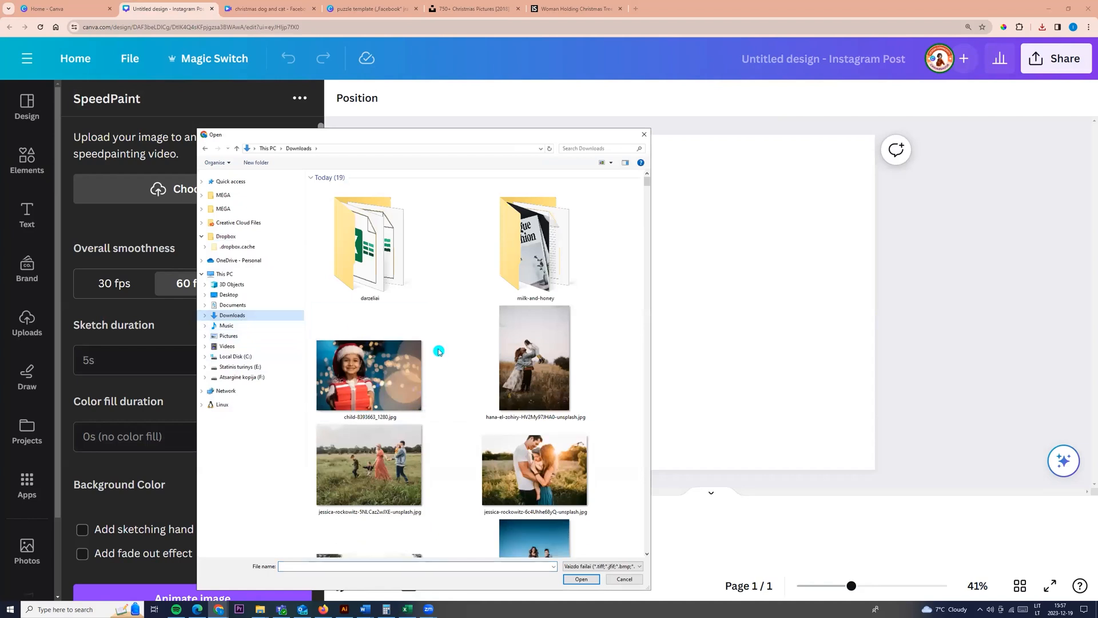
{"action": "scroll", "scroll_direction": "down", "scroll_amount": 3}
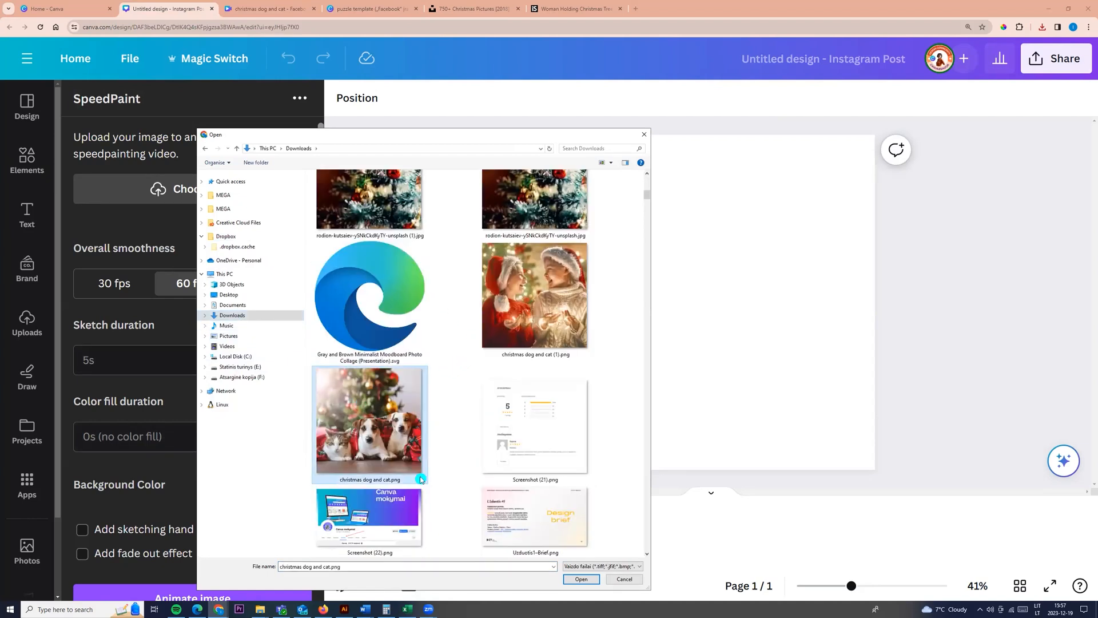
{"action": "left_click", "coordinate": [584, 582]}
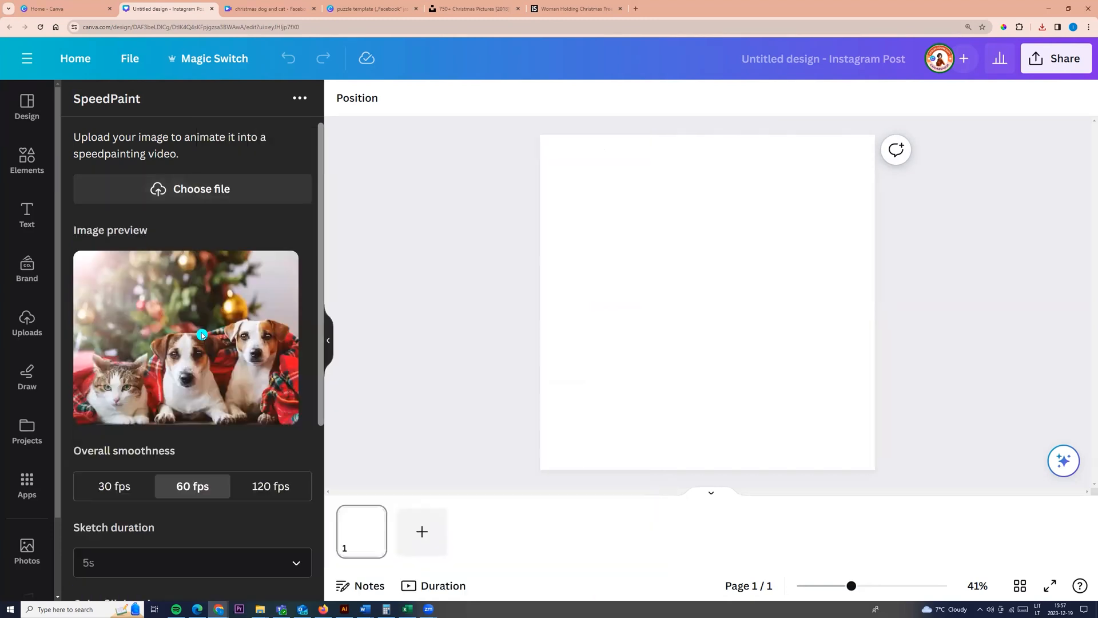
Step: Set sketch duration 5s and colour fill 5s, keeping the white background
{"action": "scroll", "scroll_direction": "down", "scroll_amount": 3}
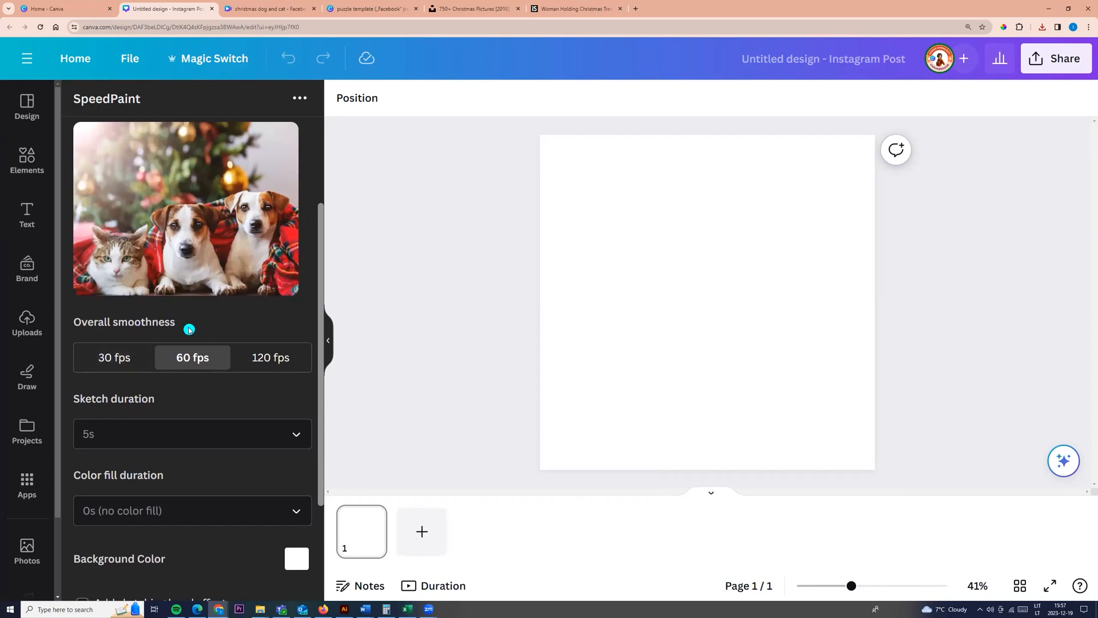
{"action": "mouse_move", "coordinate": [143, 432]}
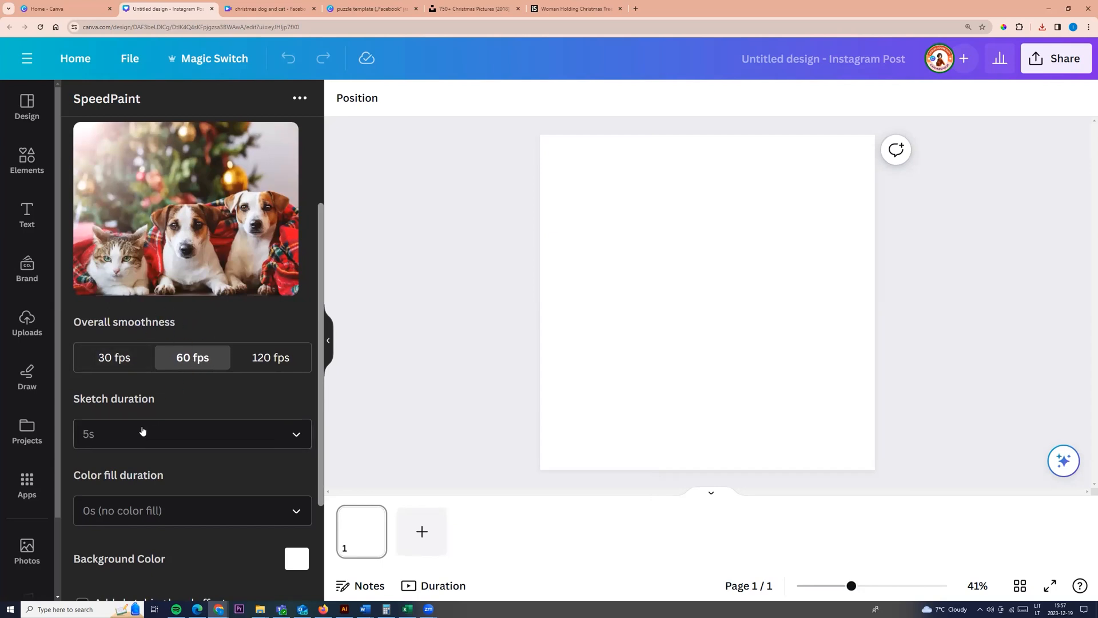
{"action": "left_click", "coordinate": [191, 434]}
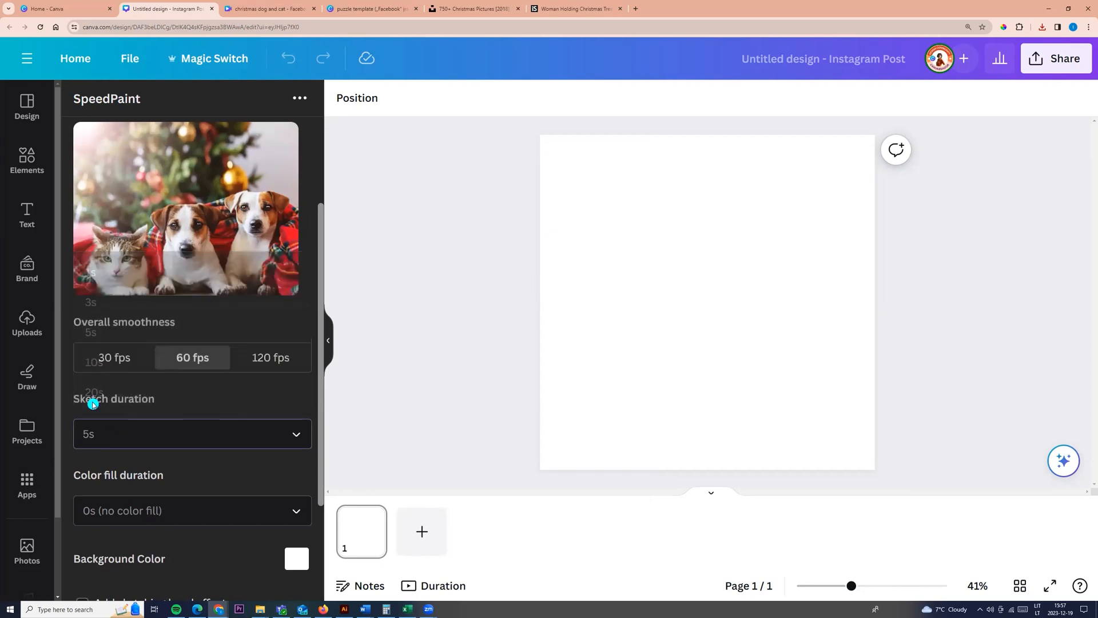
{"action": "left_click", "coordinate": [192, 434]}
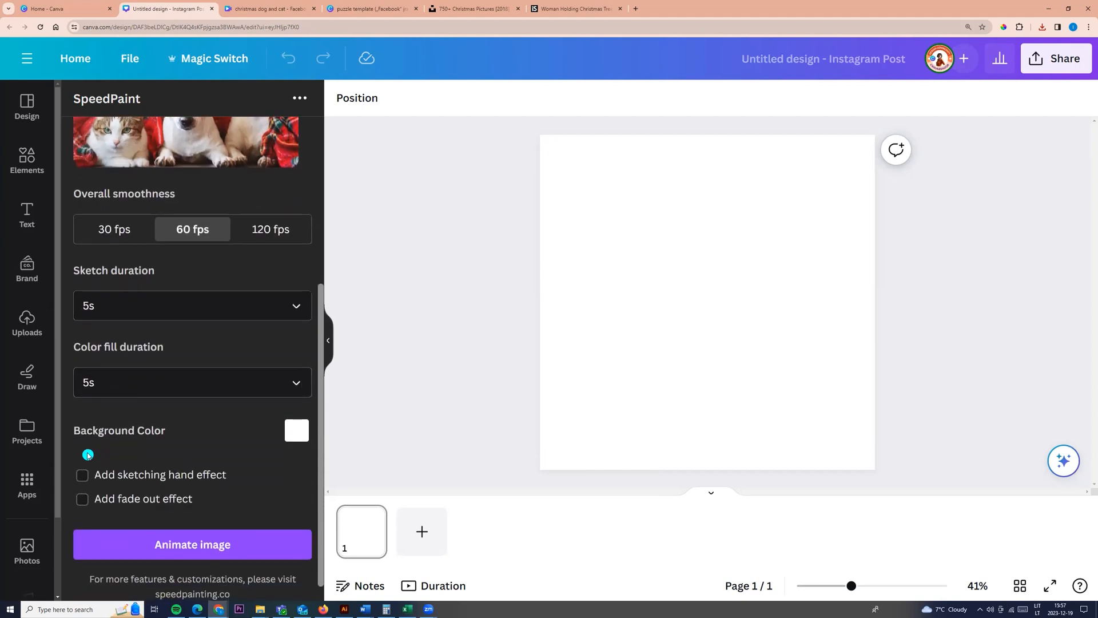
{"action": "left_click", "coordinate": [295, 430]}
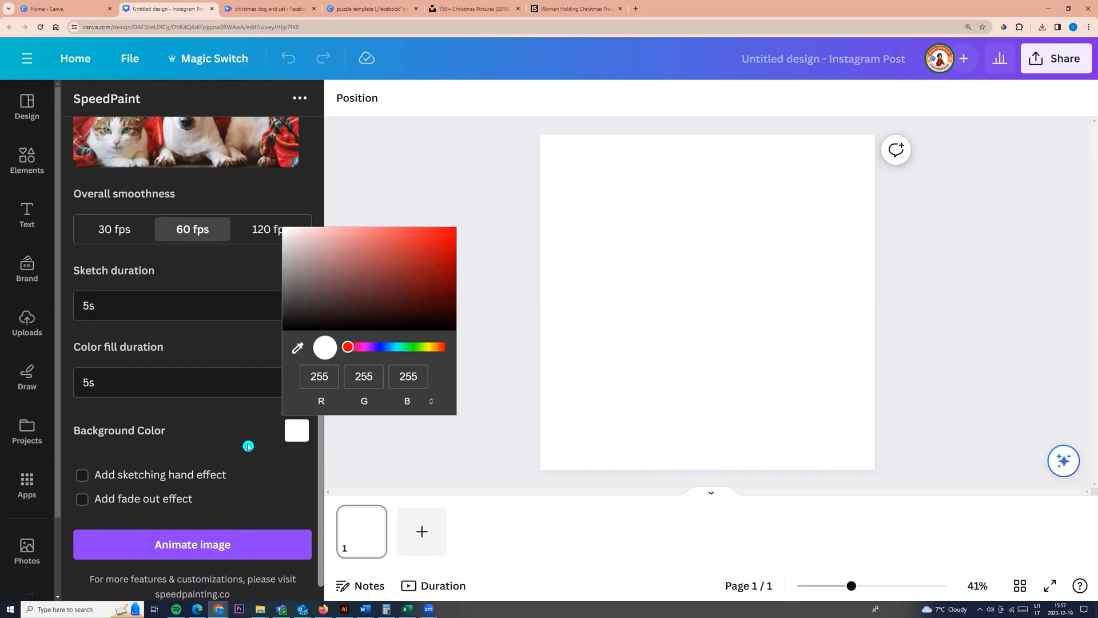
Step: Enable the sketching hand effect and the fade out effect
{"action": "left_click", "coordinate": [82, 473]}
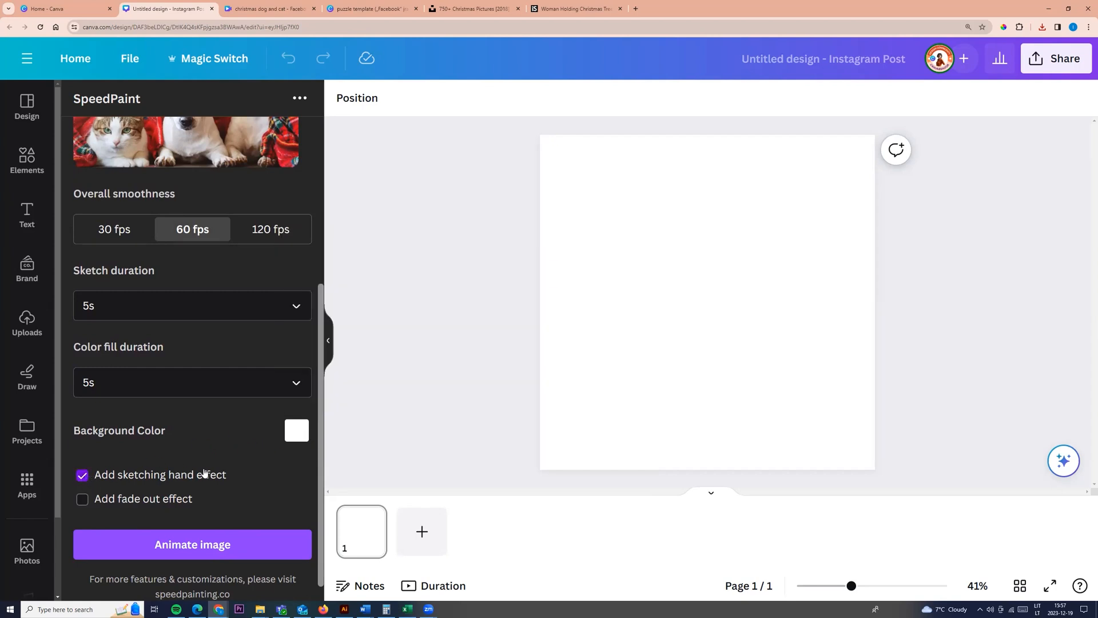
{"action": "left_click", "coordinate": [82, 499]}
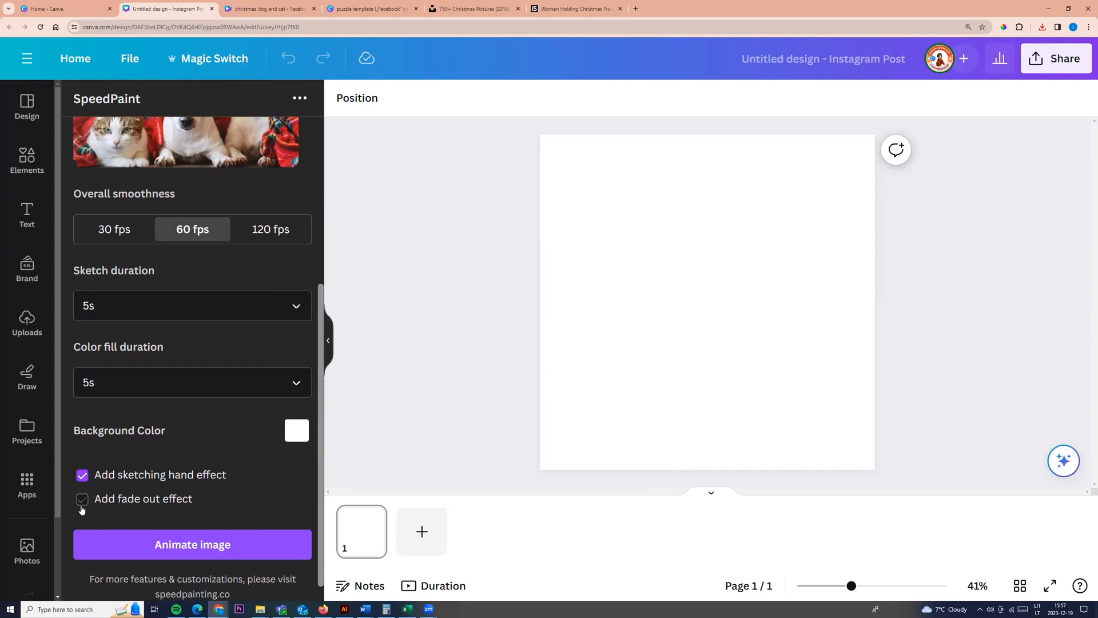
{"action": "left_click", "coordinate": [82, 499]}
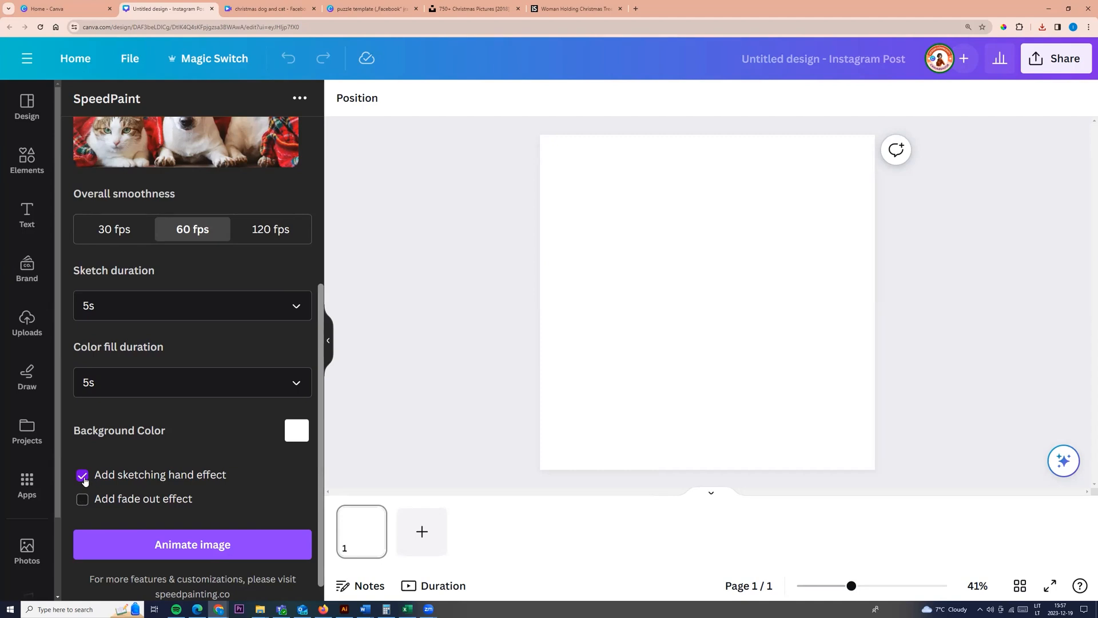
{"action": "left_click", "coordinate": [82, 498]}
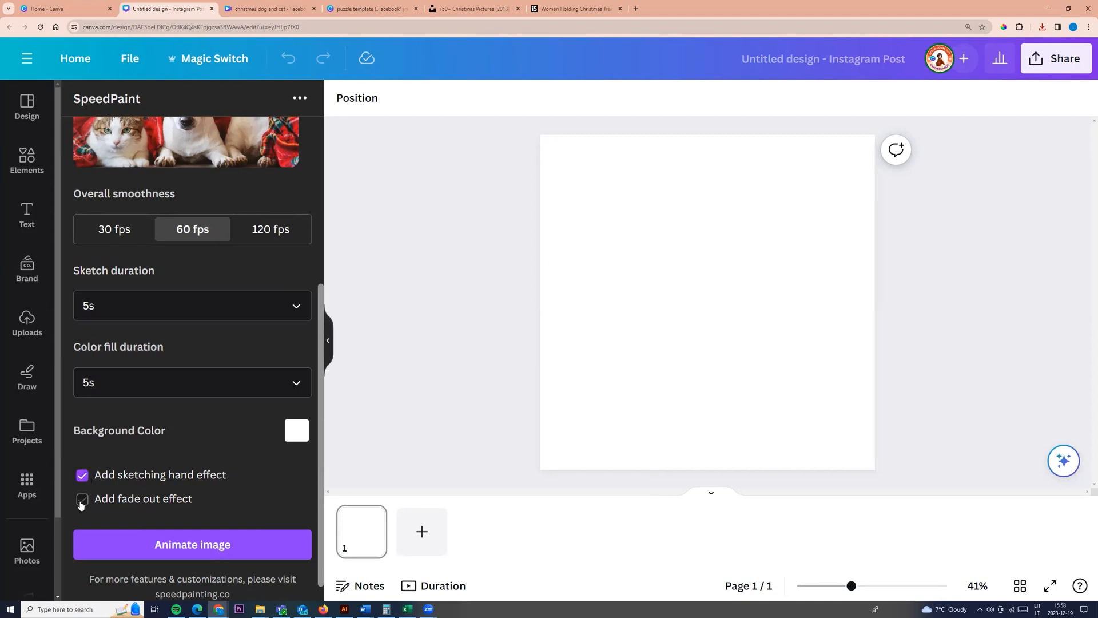
{"action": "left_click", "coordinate": [82, 498]}
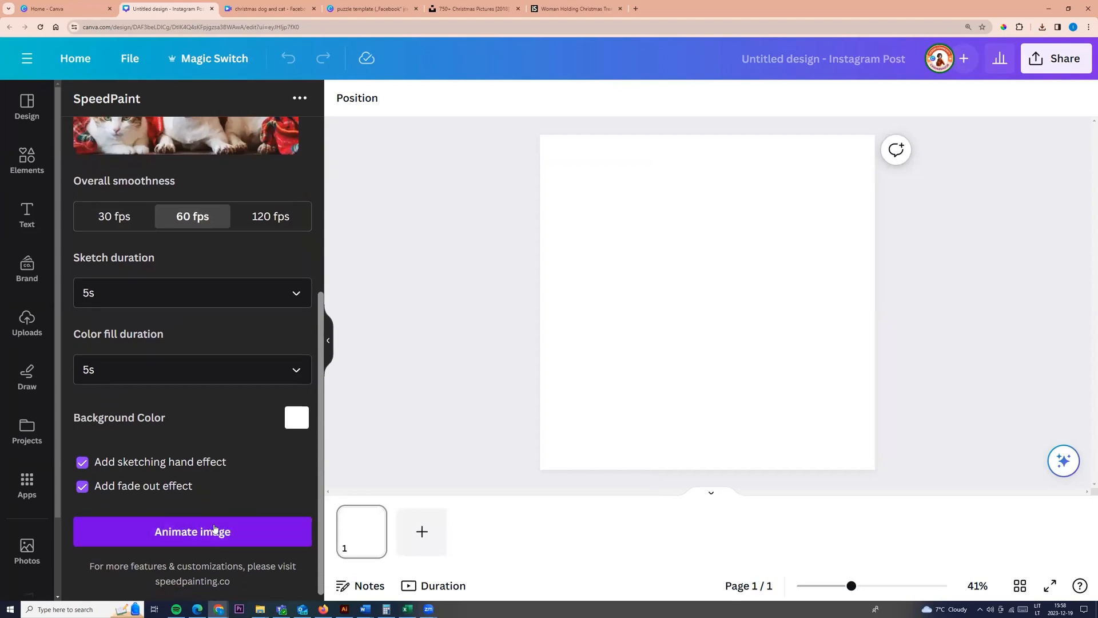
Step: Animate the photo and stretch the result to cover the full 1080×1080 page
{"action": "left_click", "coordinate": [193, 531]}
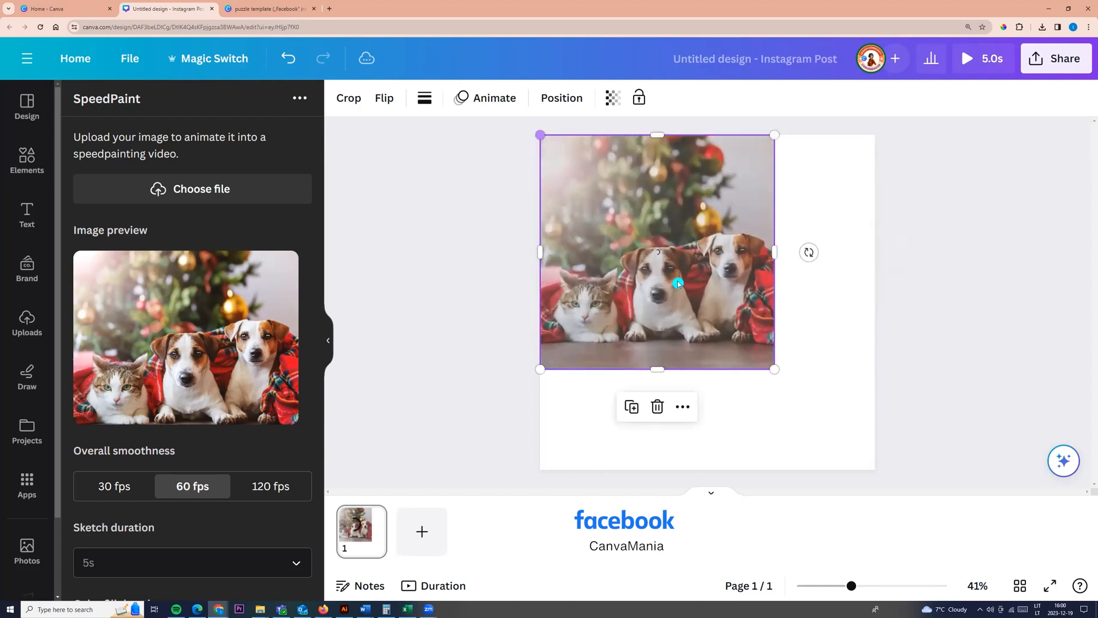
{"action": "left_click_drag", "start_coordinate": [774, 369], "coordinate": [874, 469]}
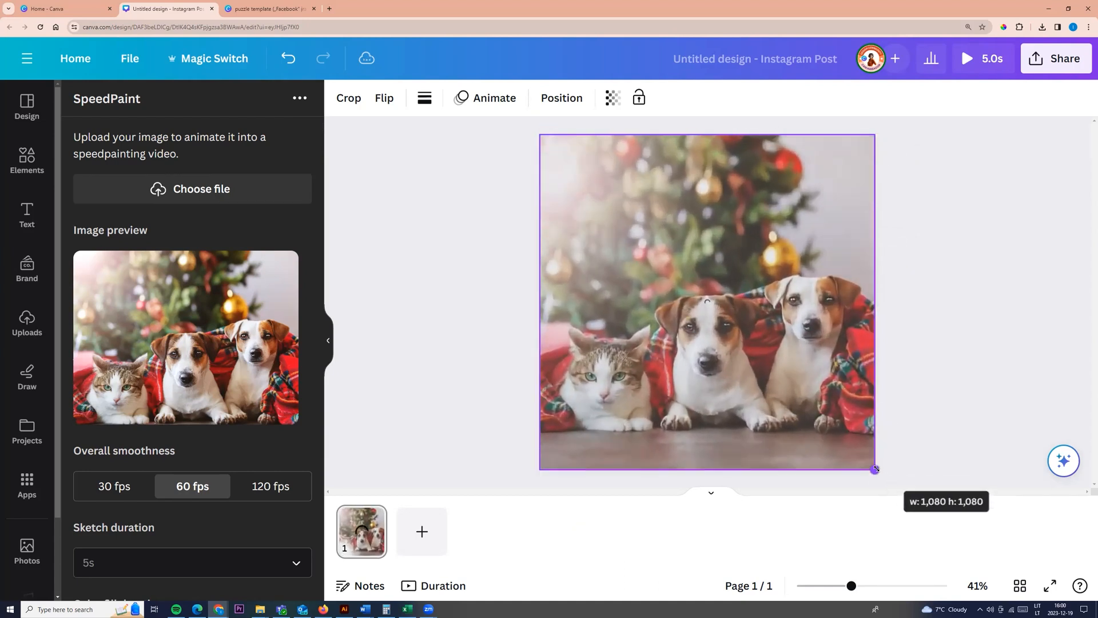
{"action": "left_click", "coordinate": [706, 301]}
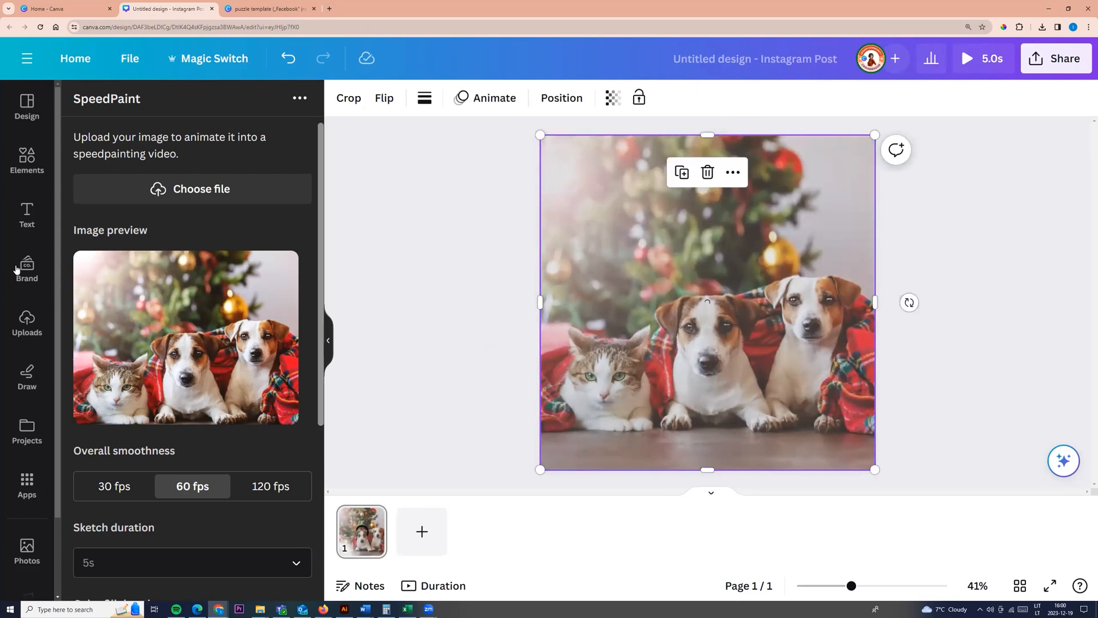
Step: Add the 16.5s SpeedPaint video from Uploads > Videos to the page and preview it
{"action": "left_click", "coordinate": [26, 324]}
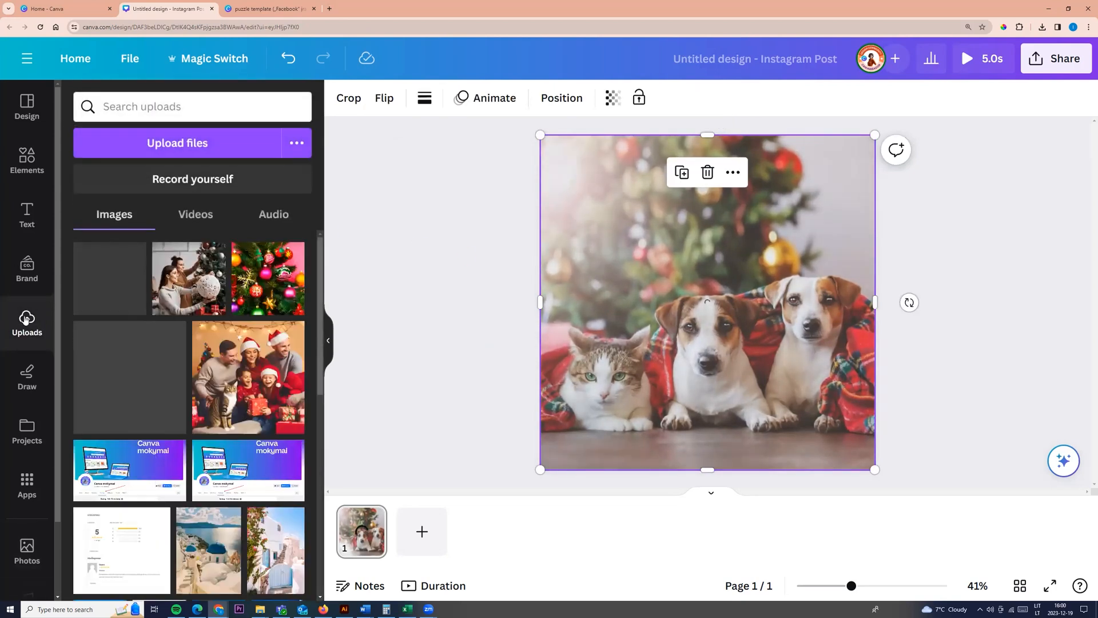
{"action": "left_click", "coordinate": [196, 218]}
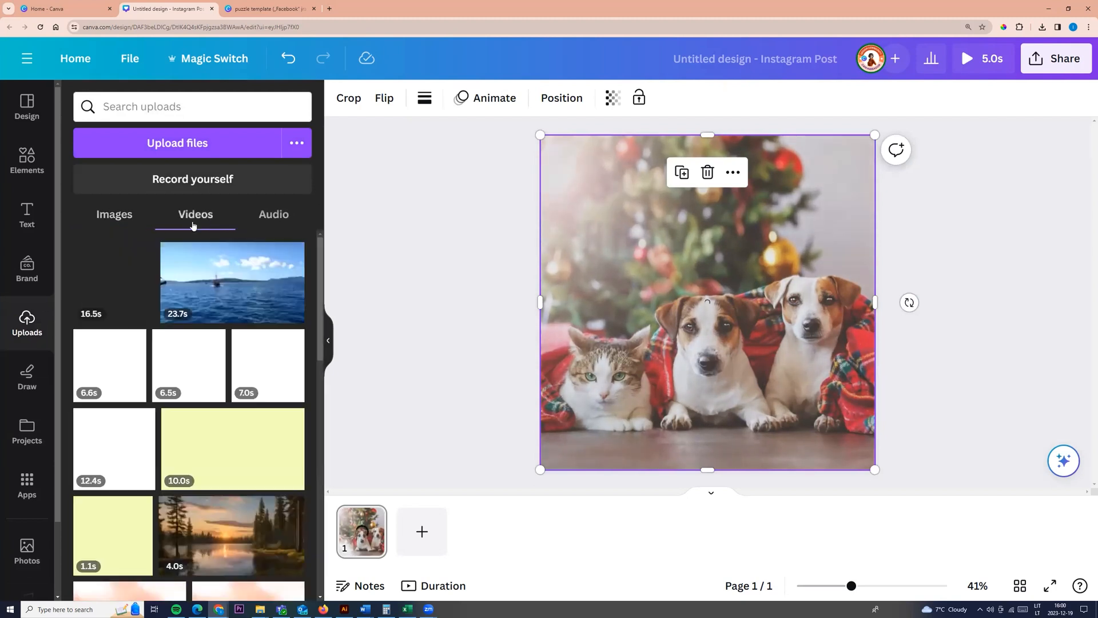
{"action": "left_click", "coordinate": [114, 282]}
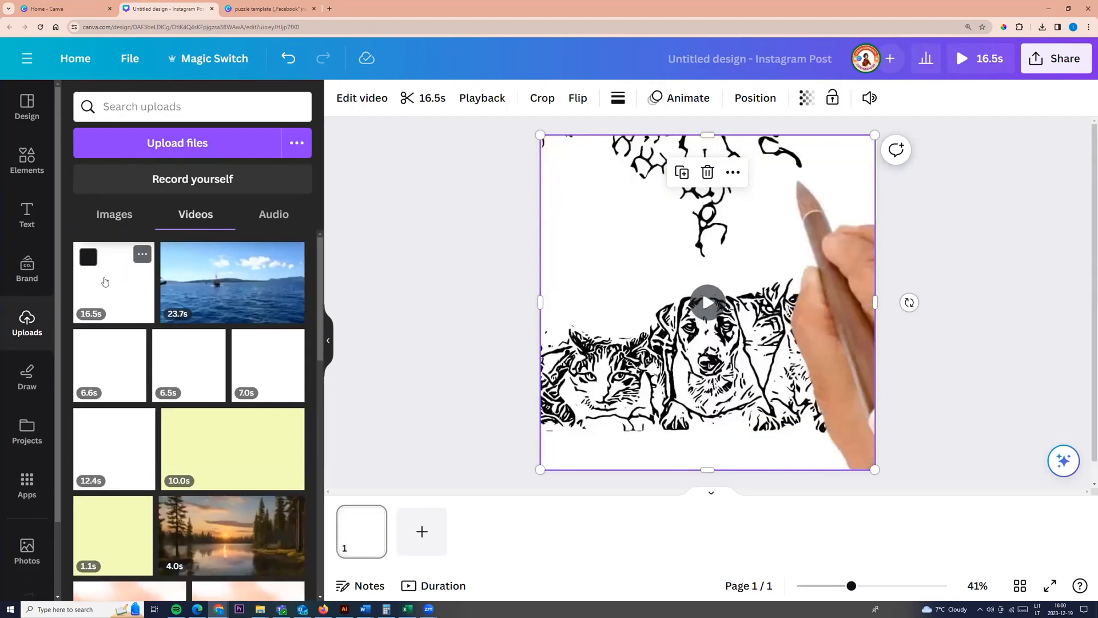
{"action": "left_click", "coordinate": [707, 302]}
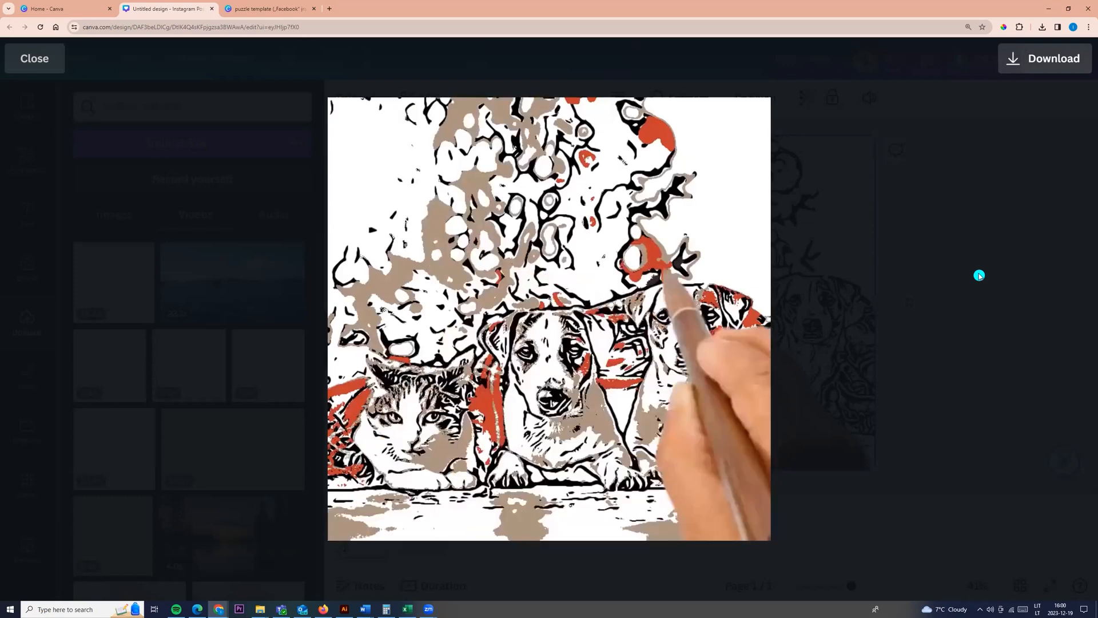
{"action": "left_click", "coordinate": [34, 59]}
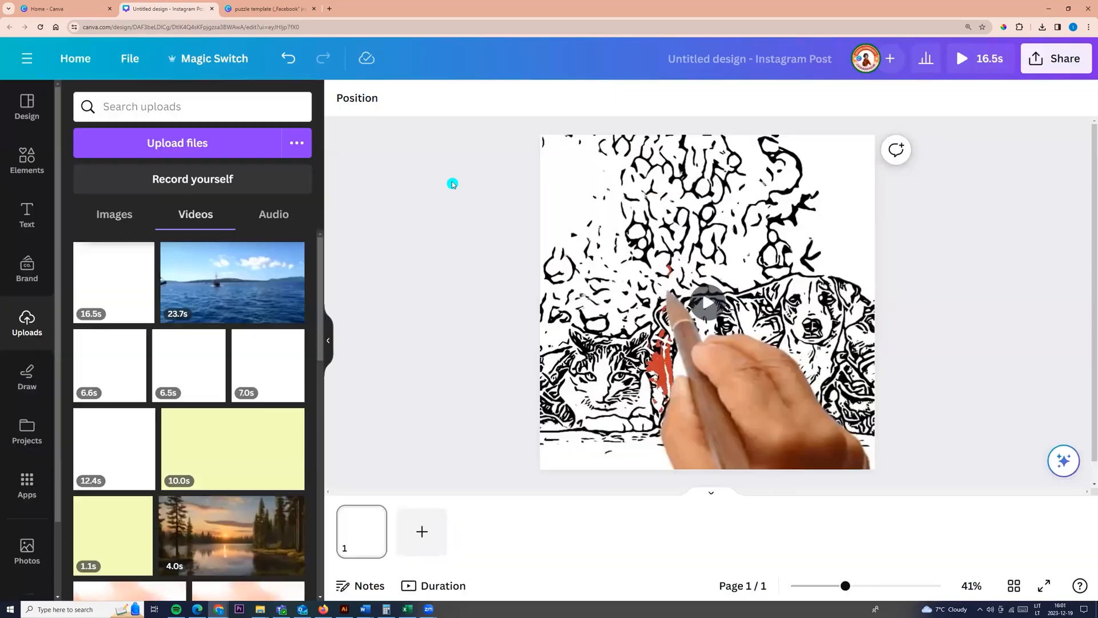
{"action": "mouse_move", "coordinate": [466, 257]}
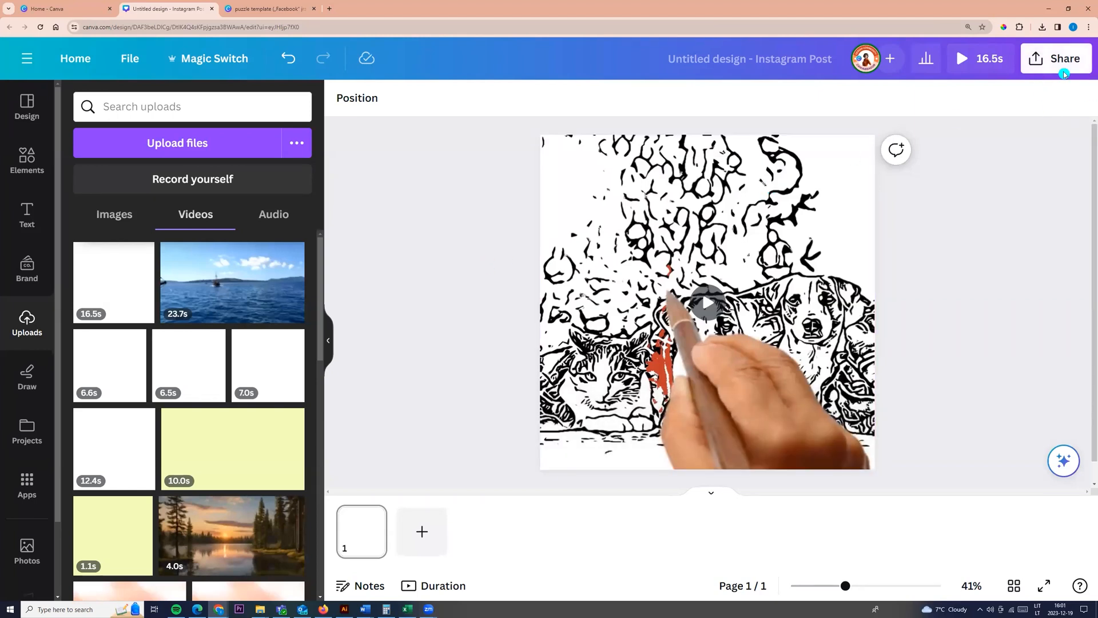
Step: Open Share > Download with MP4 Video as the file type
{"action": "left_click", "coordinate": [1062, 58]}
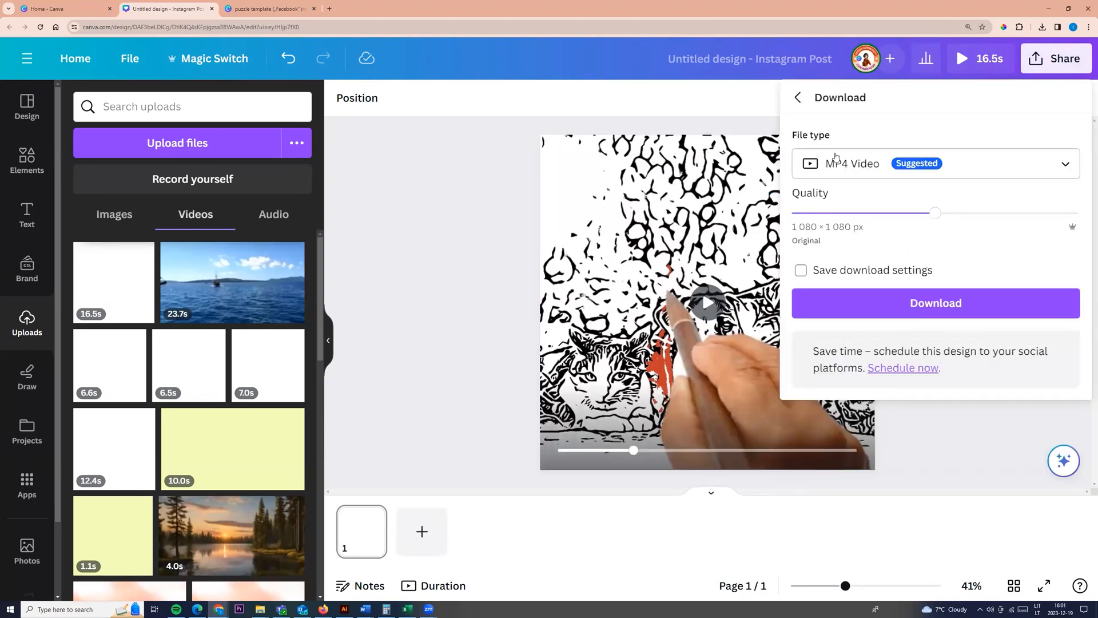
{"action": "left_click", "coordinate": [934, 164]}
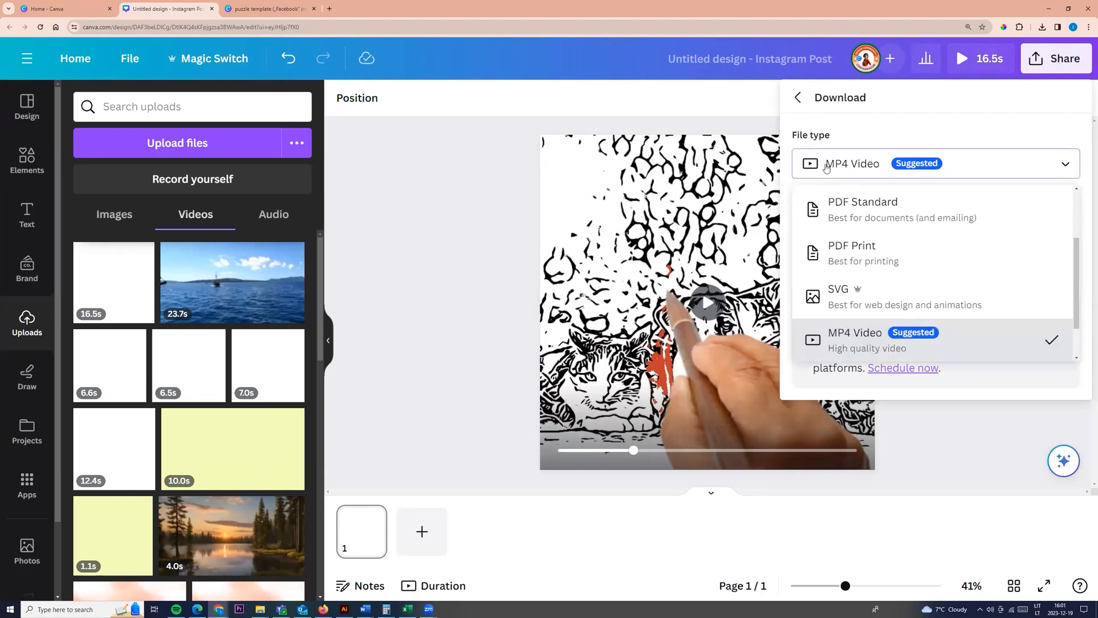